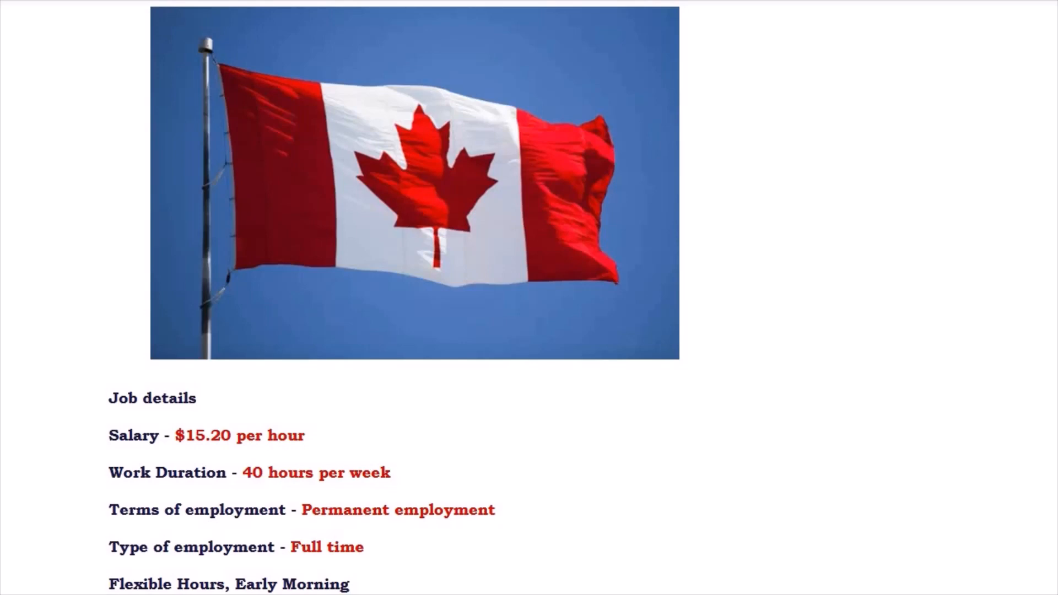
# - Scroll from the post title past the flag image to Job details and Job requirements
pyautogui.scroll(3)
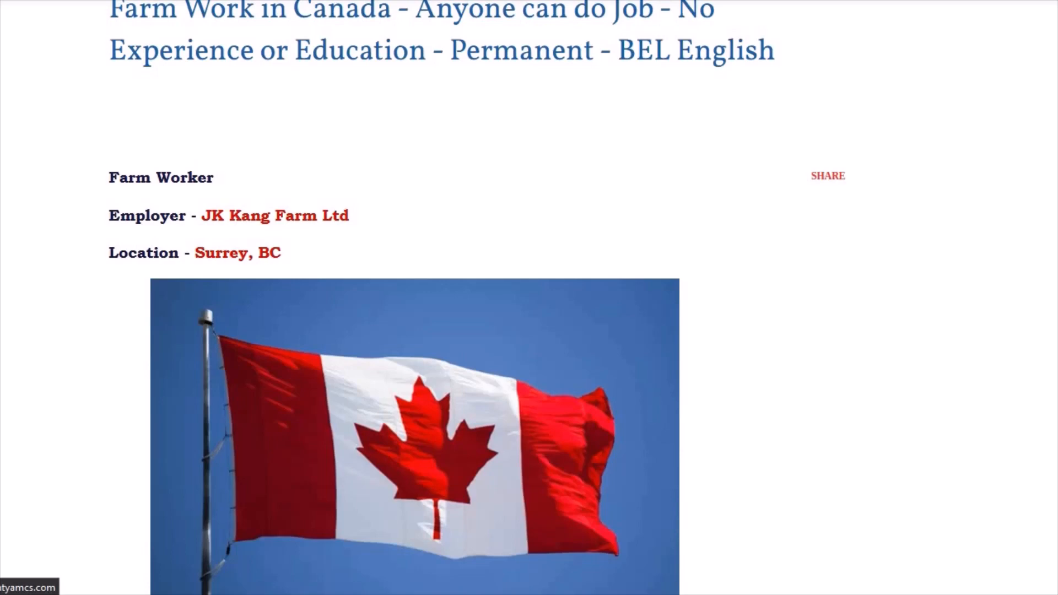
pyautogui.scroll(-3)
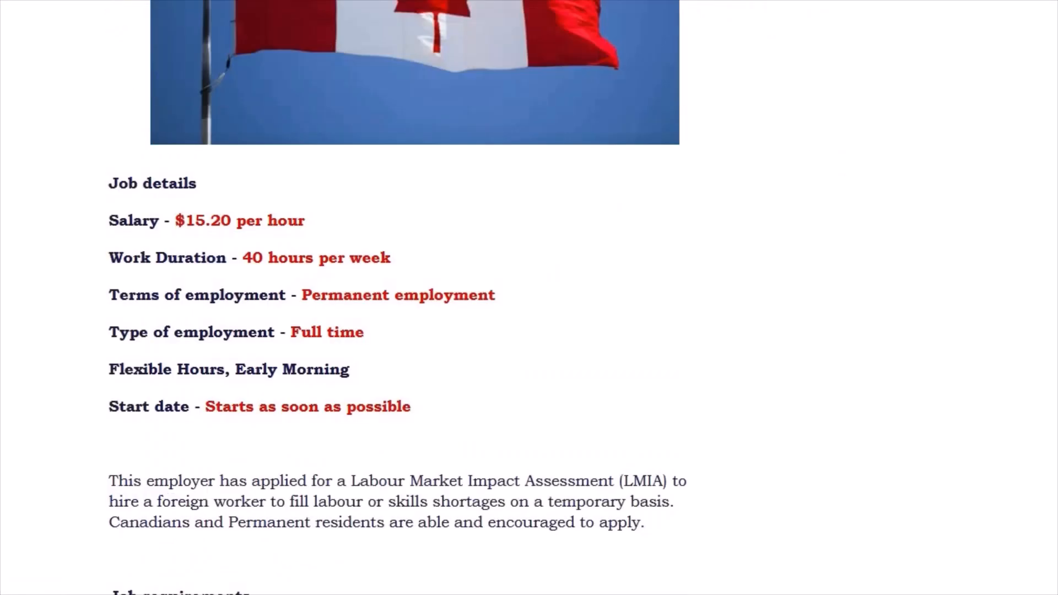
pyautogui.scroll(-3)
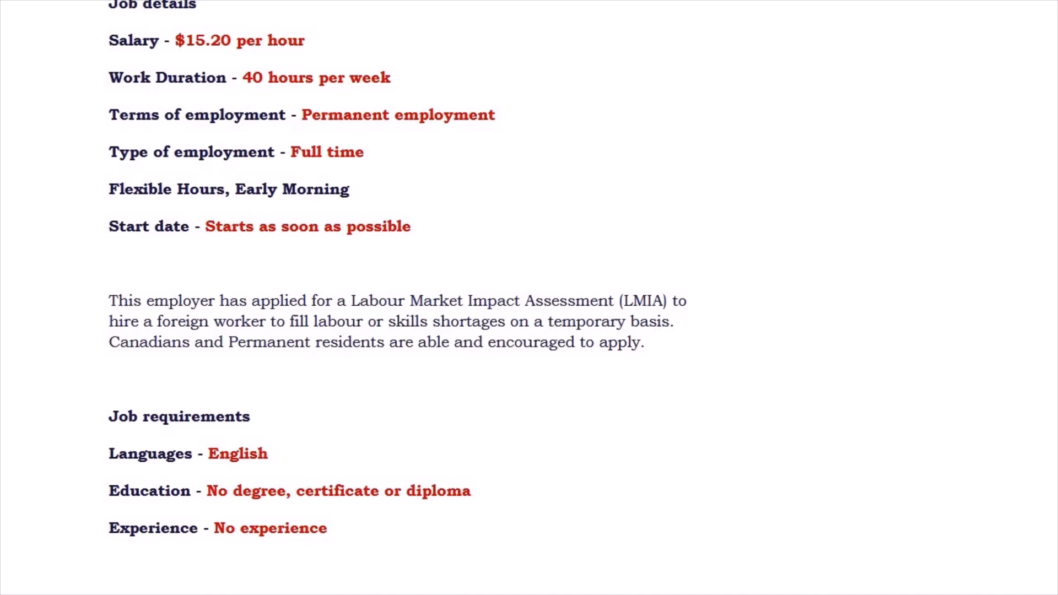
# - Scroll down to the Specific Skills and Specific Skills - Field Crops sections
pyautogui.click(350, 189)
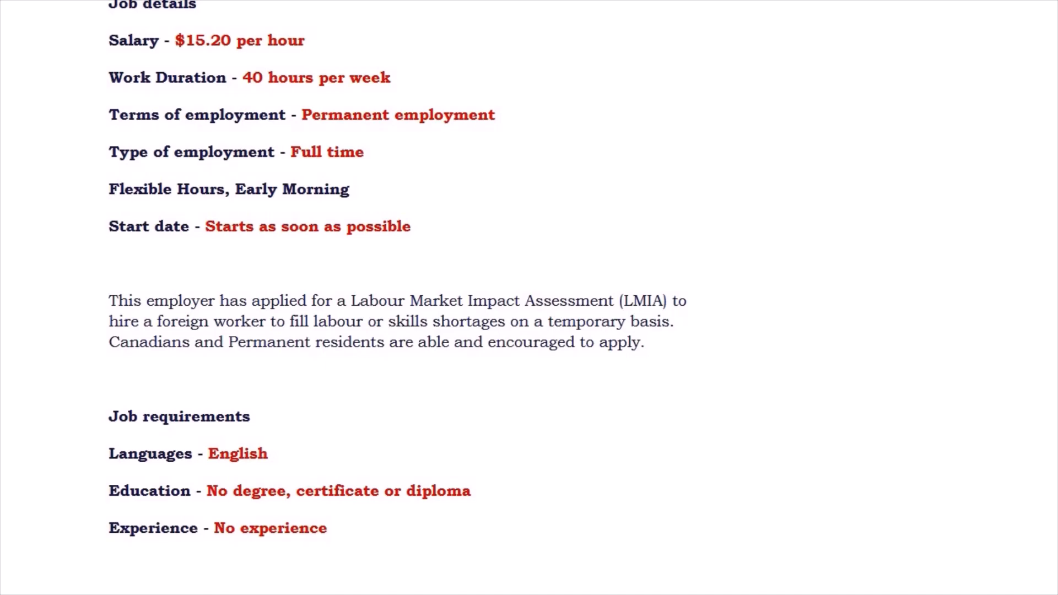
pyautogui.scroll(-3)
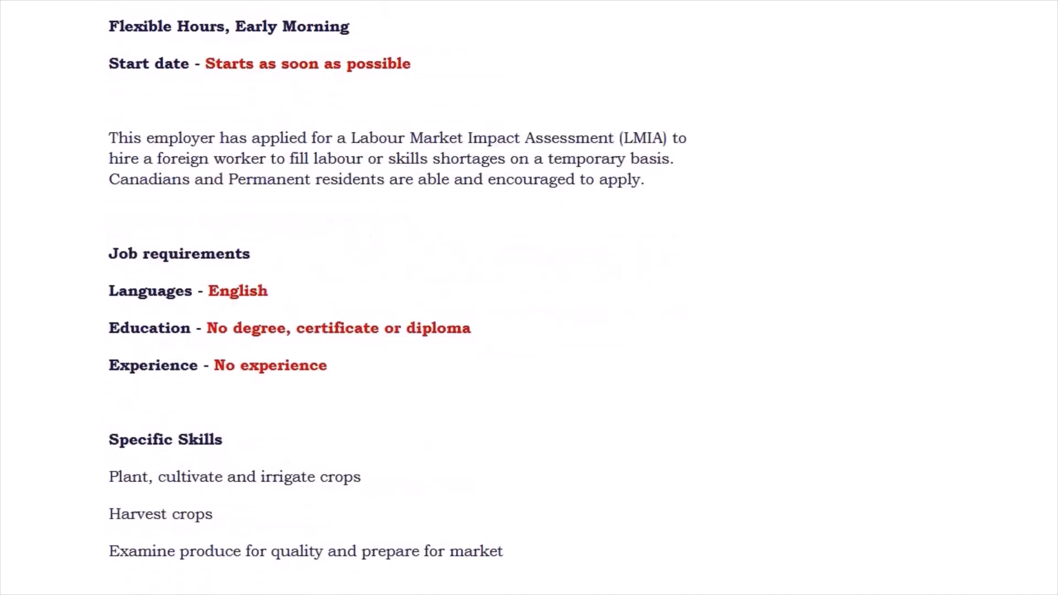
pyautogui.scroll(-3)
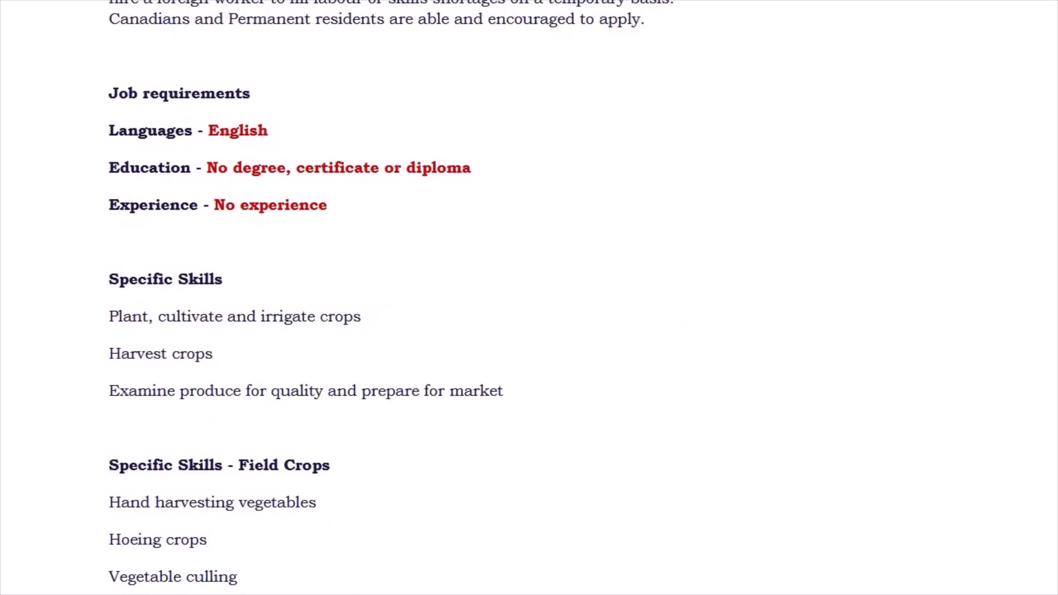
# - Scroll down to the Type of Crops and Work Site Environment sections
pyautogui.scroll(-3)
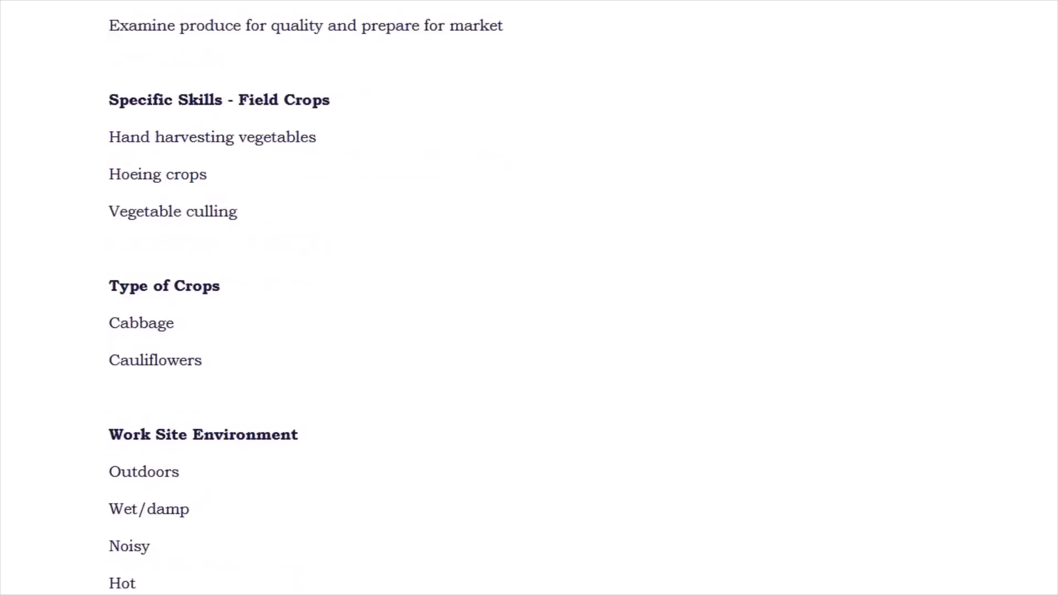
# - Scroll to Transportation/Travel Information and Work Conditions and Physical Capabilities
pyautogui.scroll(-3)
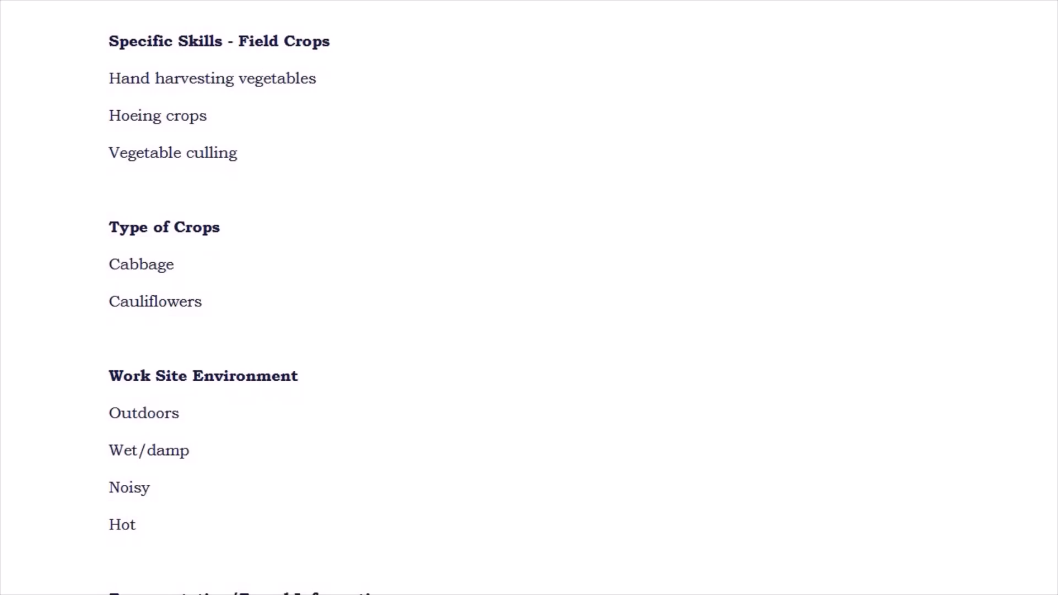
pyautogui.scroll(-3)
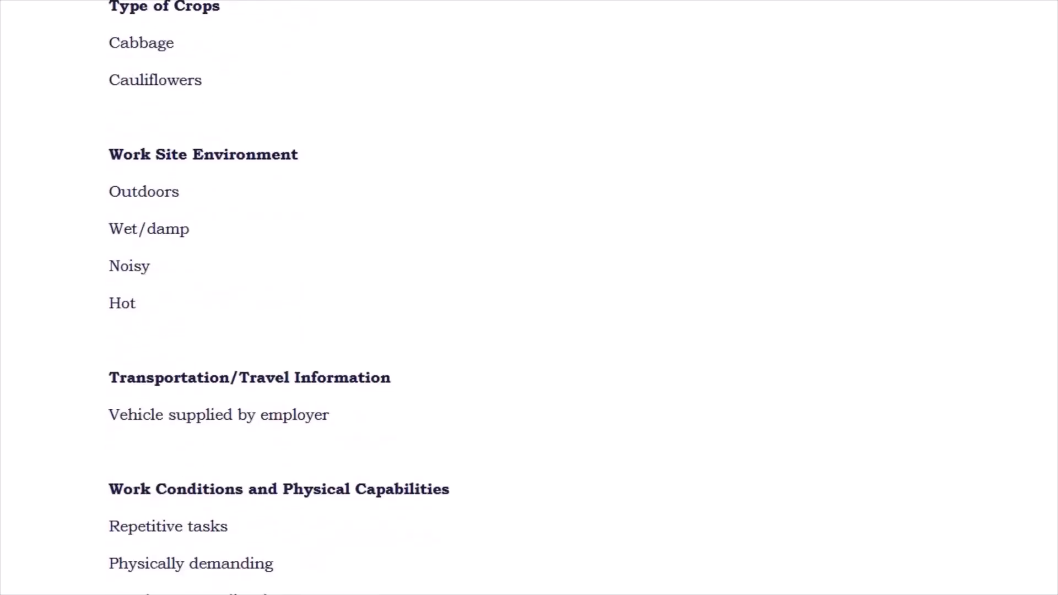
pyautogui.scroll(-3)
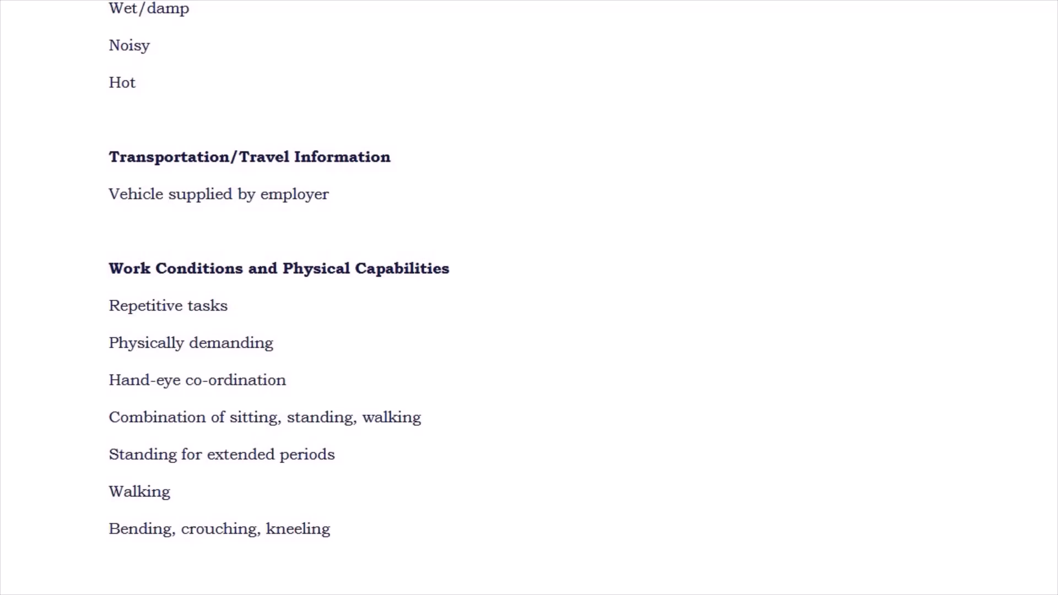
# - Scroll past Work Conditions to Work Location Information and Personal Suitability
pyautogui.scroll(-3)
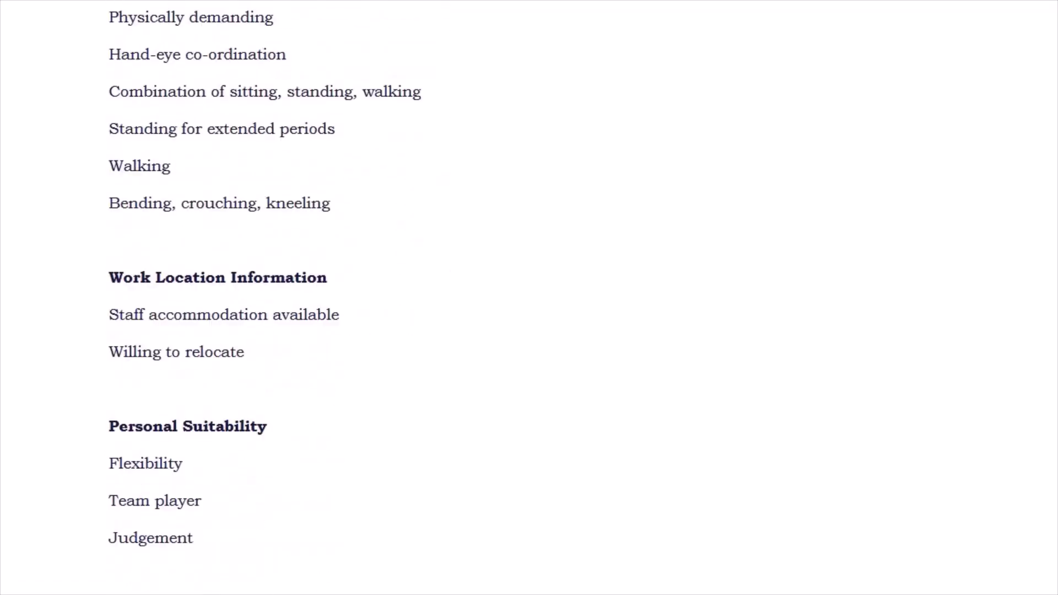
pyautogui.scroll(-3)
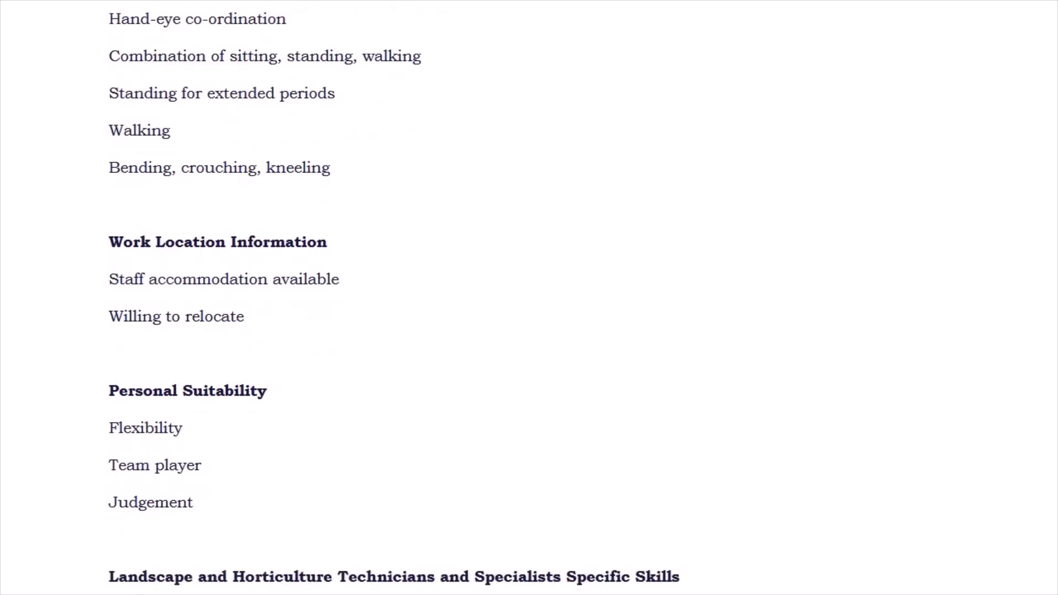
pyautogui.scroll(-3)
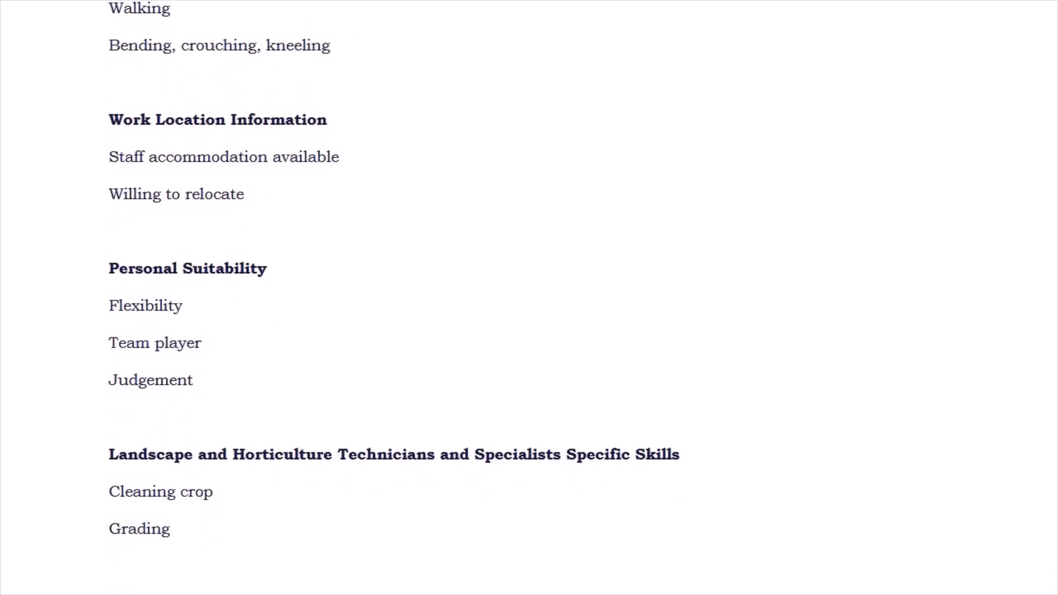
pyautogui.scroll(-3)
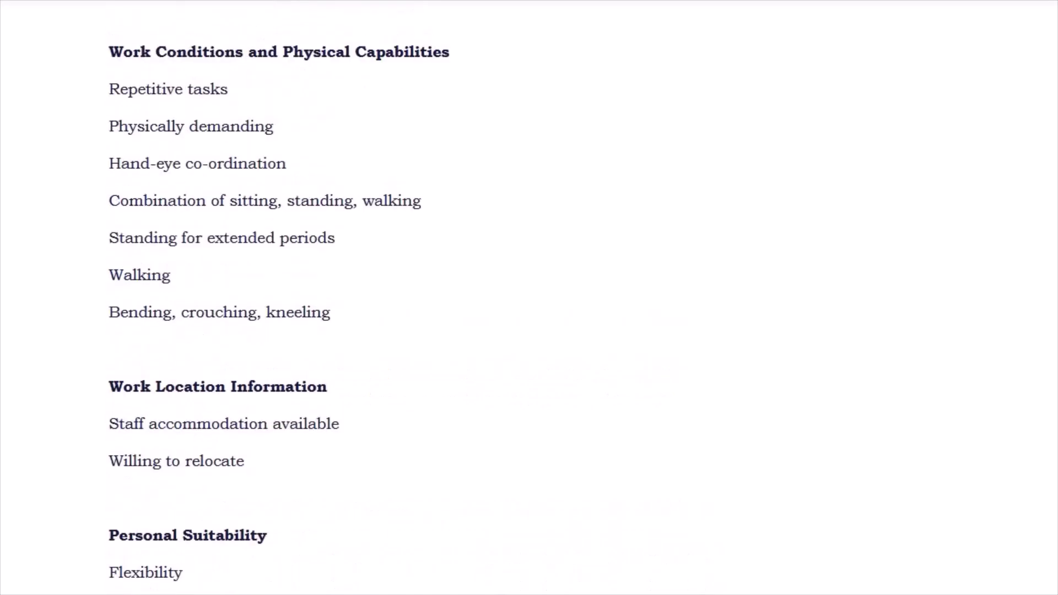
# - Return to the post's top, showing employment terms, start date, LMIA note, requirements and specific skills
pyautogui.scroll(-3)
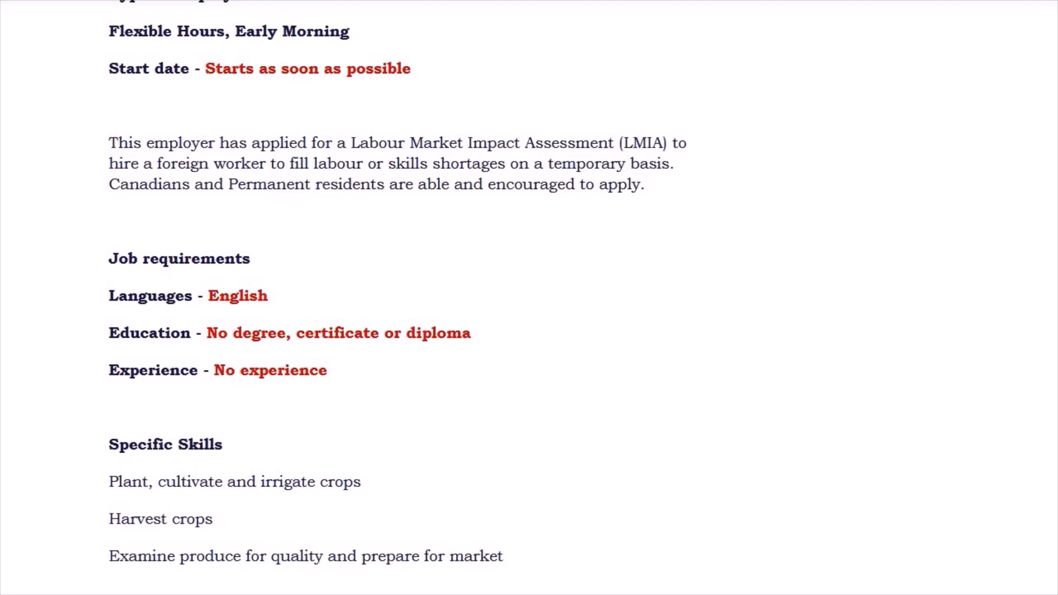
pyautogui.click(347, 32)
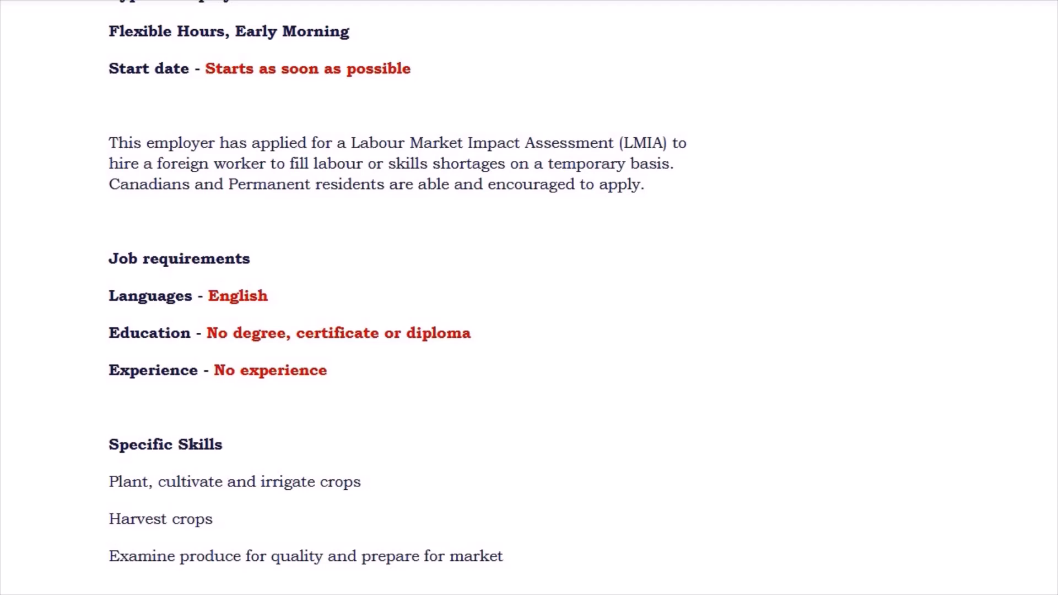
pyautogui.click(348, 32)
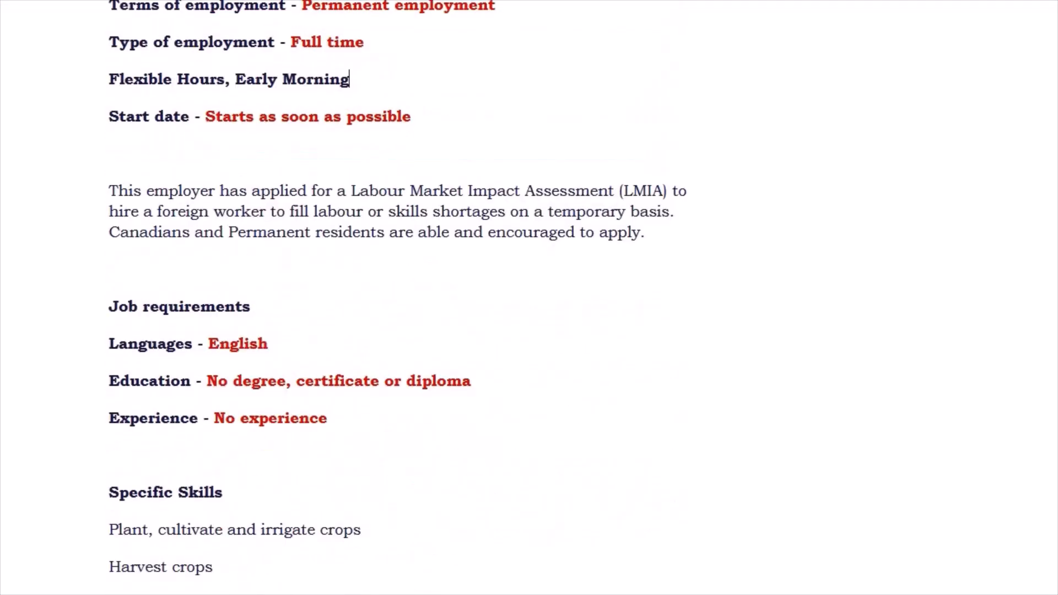
pyautogui.scroll(-3)
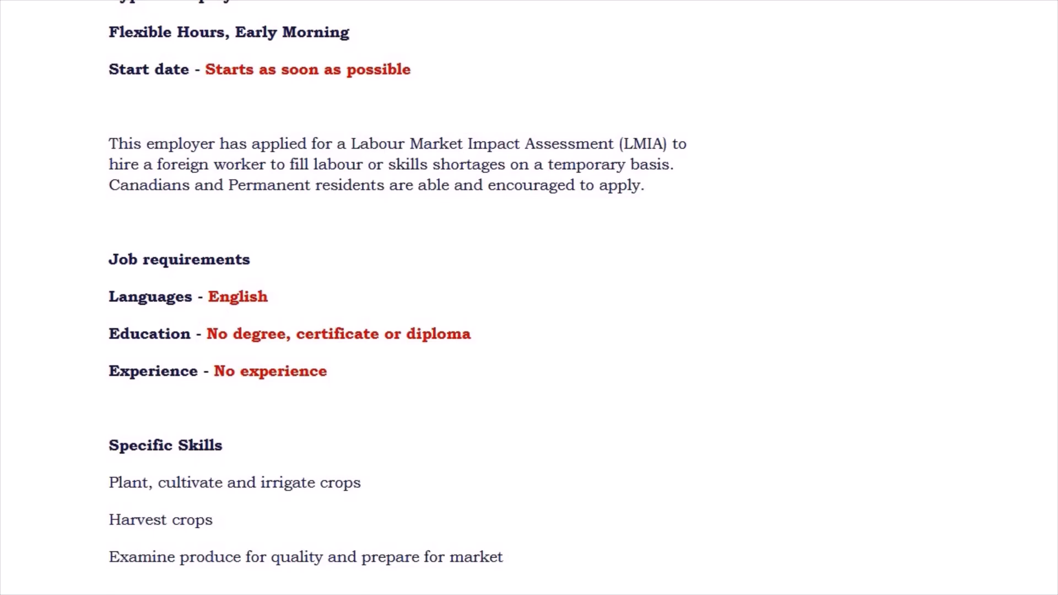
pyautogui.click(346, 33)
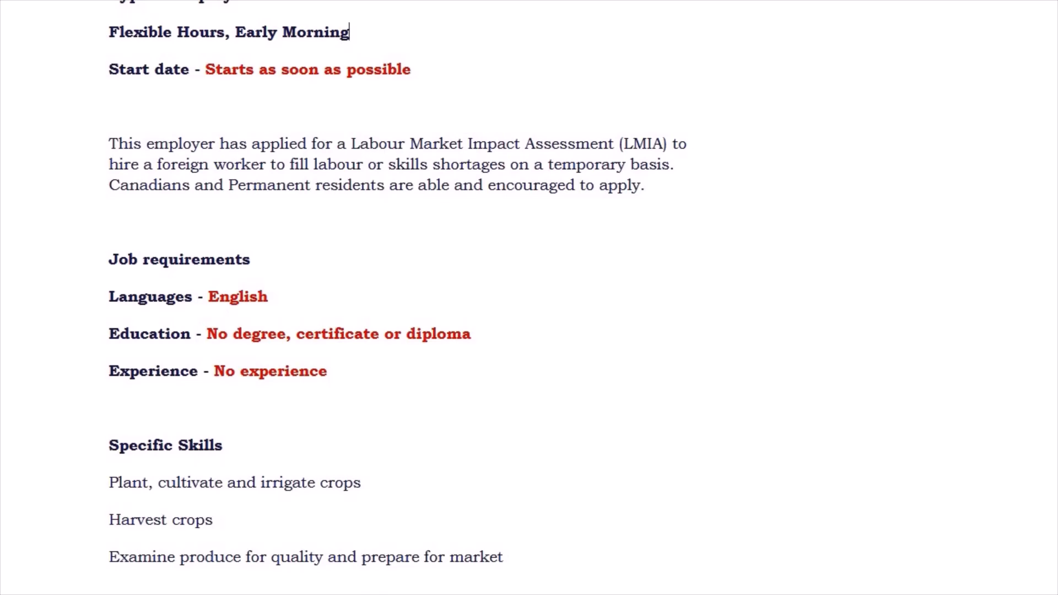